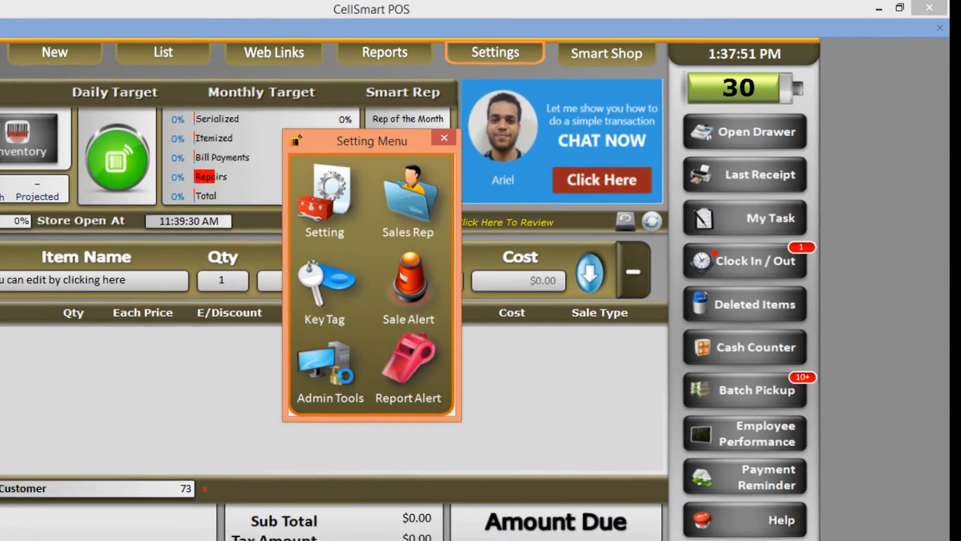
# Step: Open Admin Tools to reach the Bill Payment Setting carrier list
pyautogui.click(330, 368)
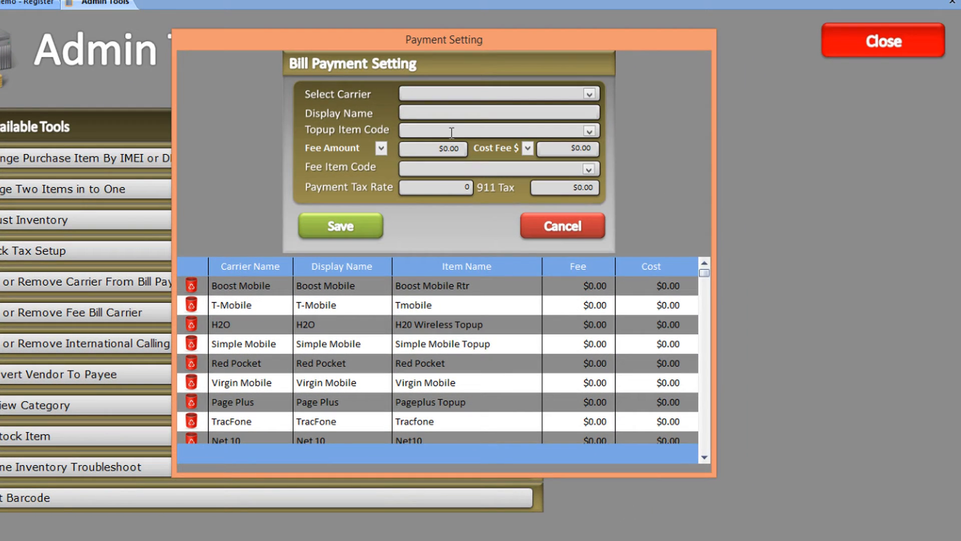
# Step: Select Boost Mobile as the carrier and set its display name to 'Boost Mobile W/ Fee'
pyautogui.click(484, 93)
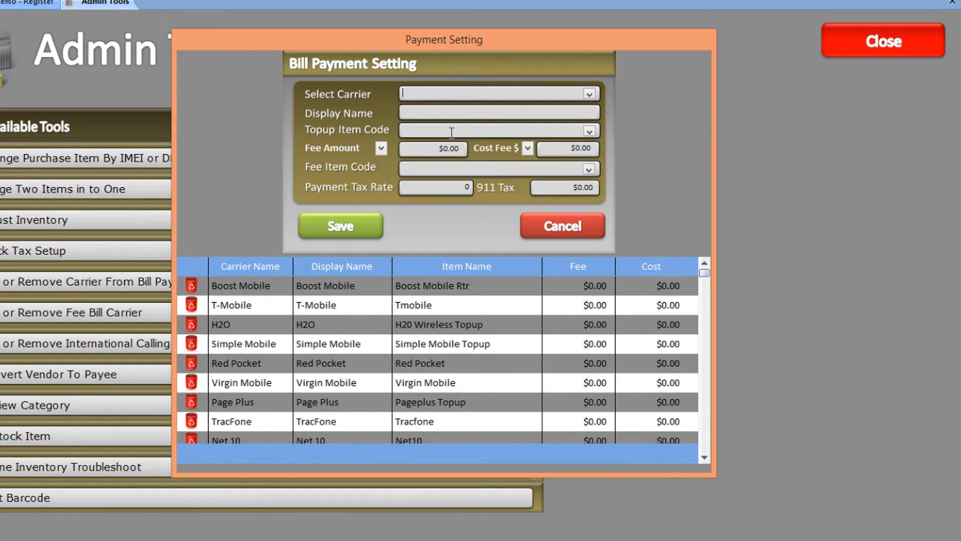
pyautogui.click(590, 93)
pyautogui.write('b')
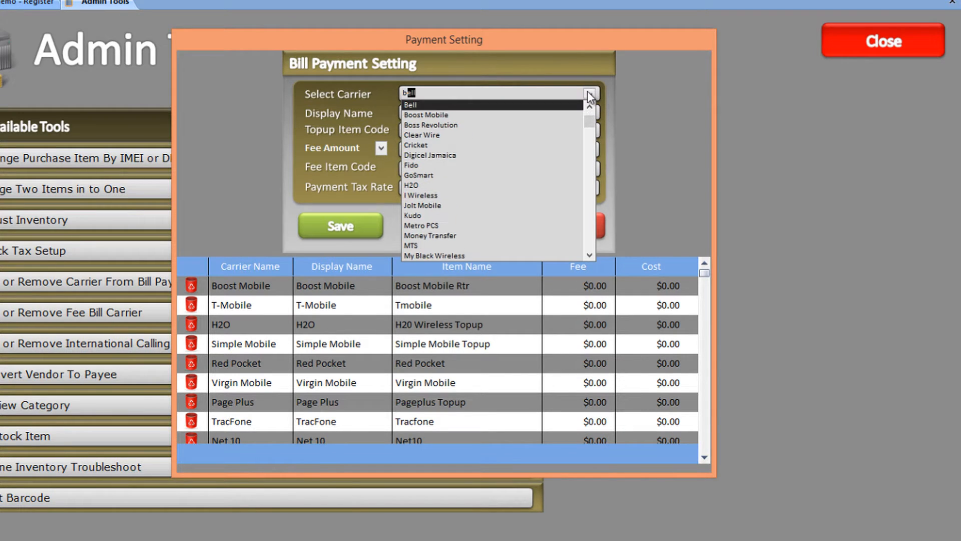
pyautogui.click(426, 114)
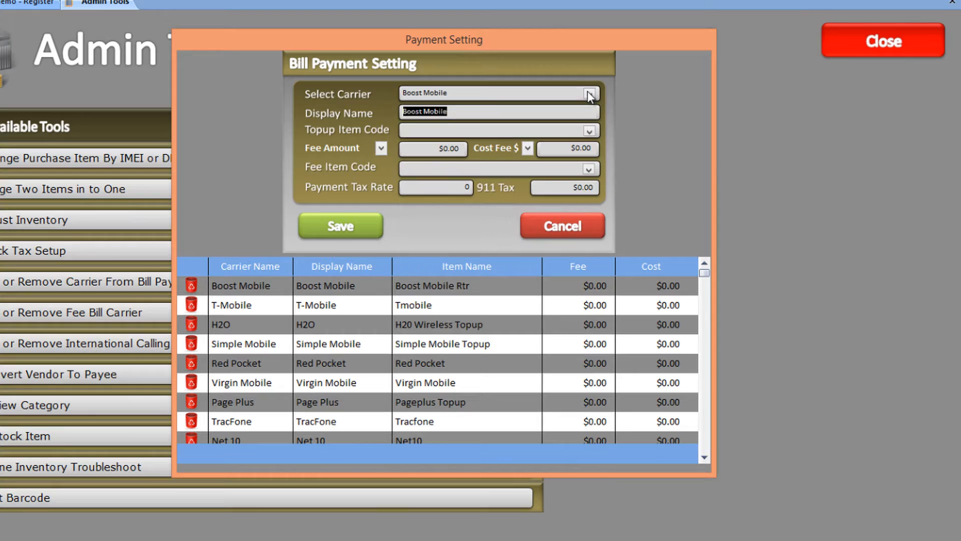
pyautogui.moveTo(542, 110)
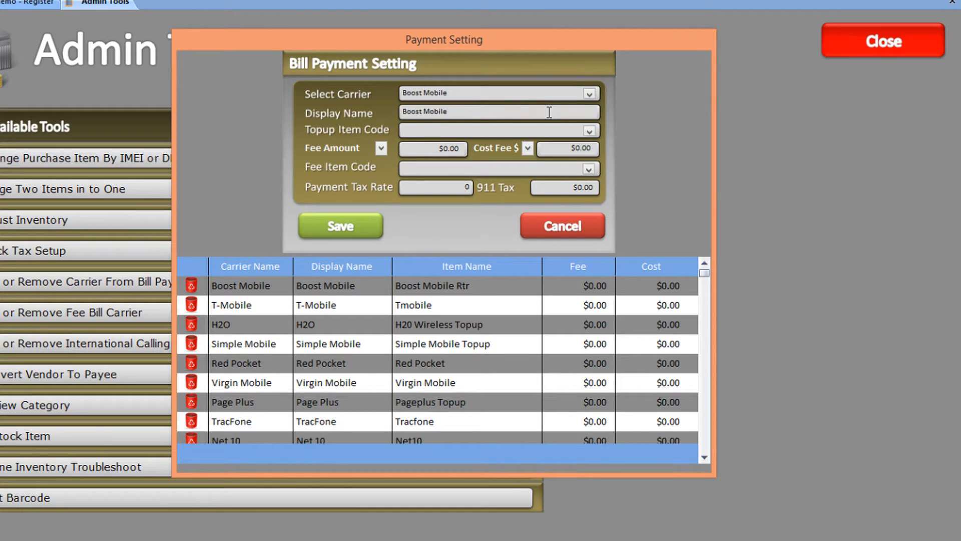
pyautogui.write('W')
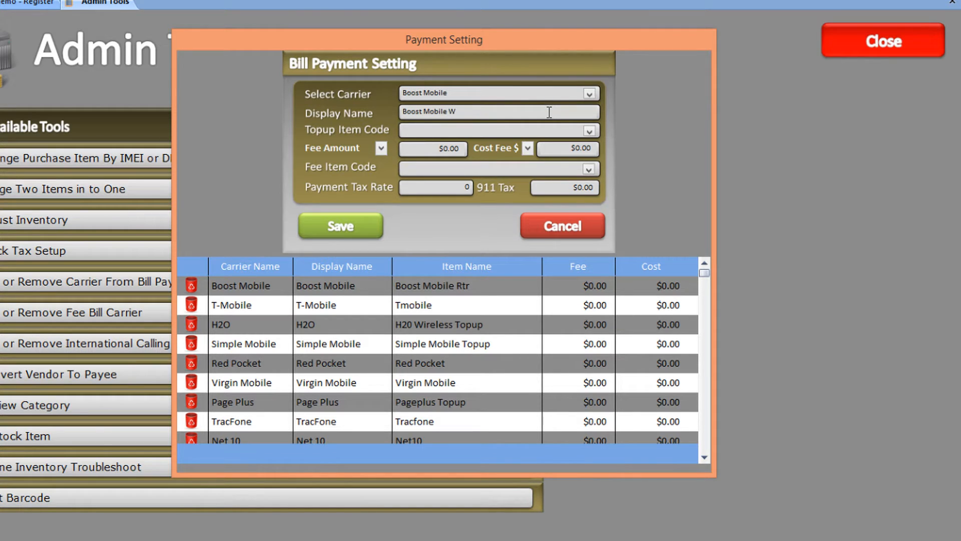
pyautogui.write('/ Fee')
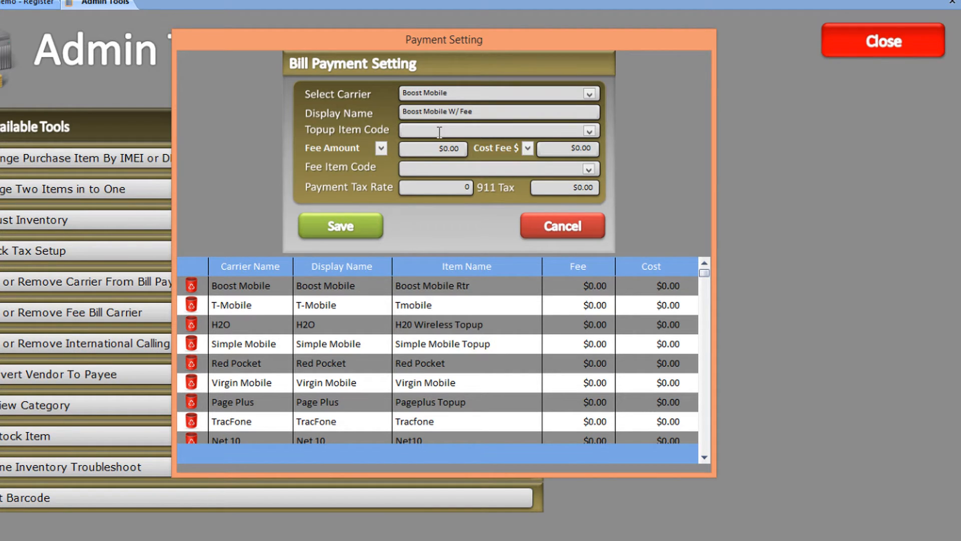
# Step: Paste 'Boost Mobile W/ Fee' as the Topup Item Code and agree to create it
pyautogui.rightClick(437, 133)
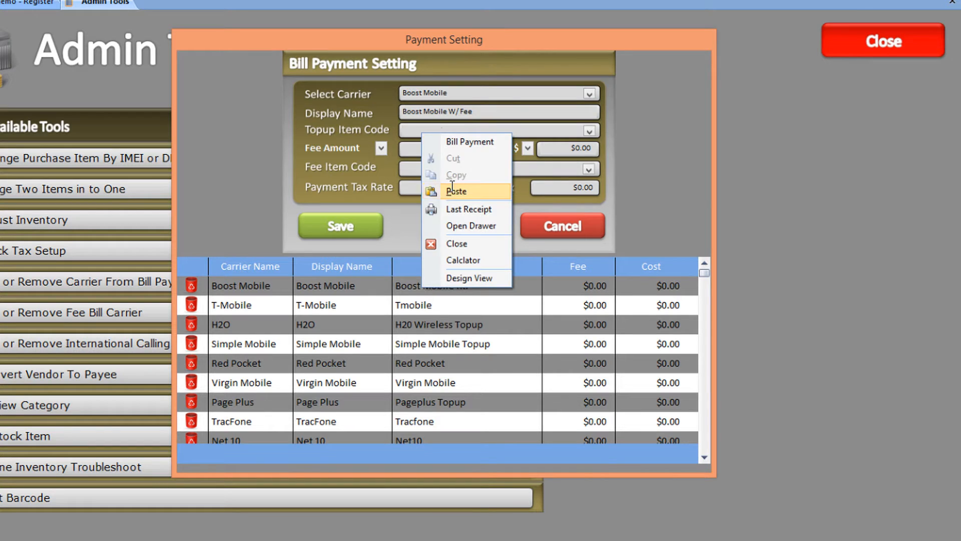
pyautogui.click(457, 192)
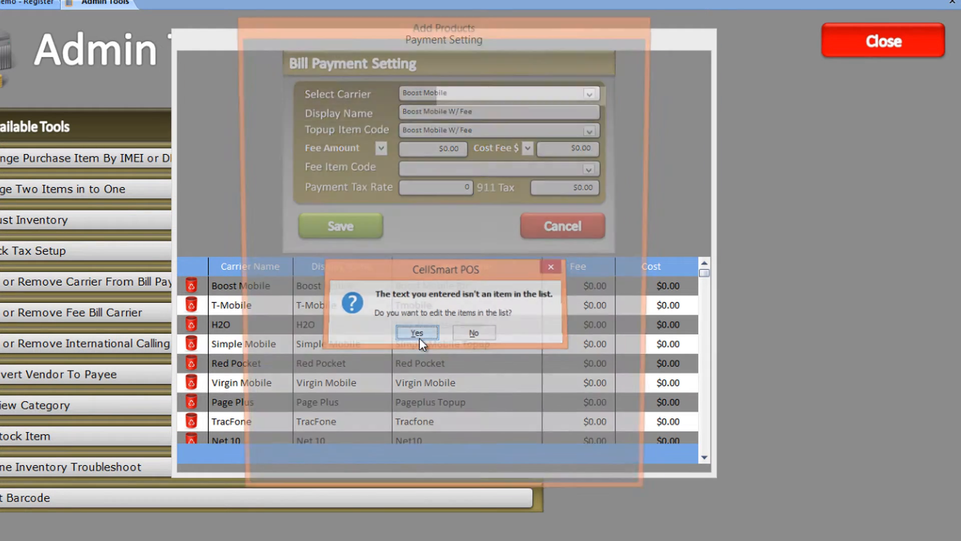
pyautogui.click(417, 333)
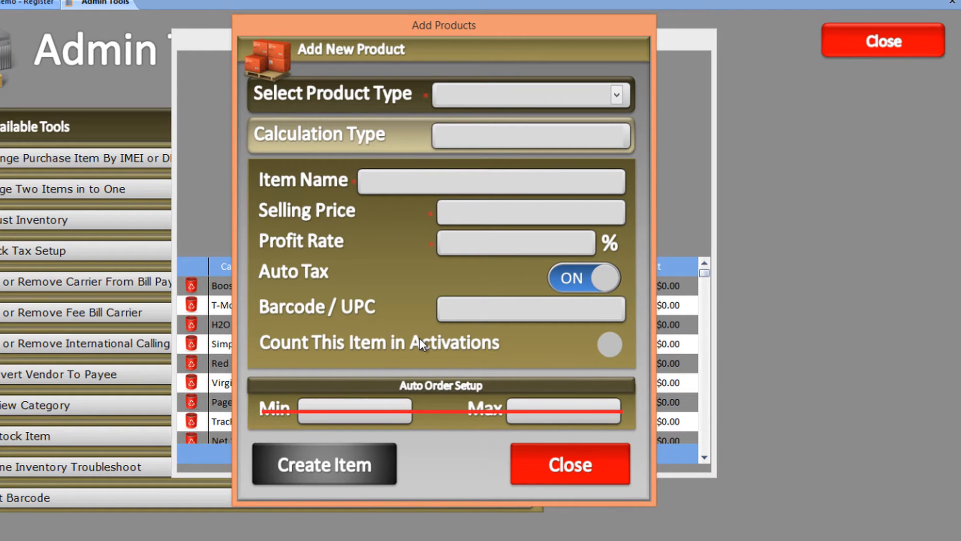
# Step: Set the new product's type to Payment
pyautogui.click(616, 95)
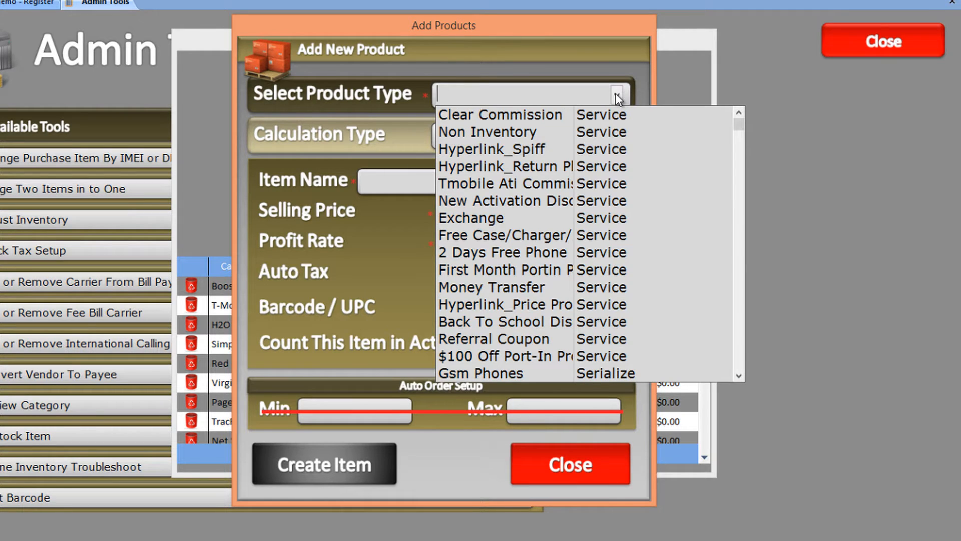
pyautogui.moveTo(737, 129)
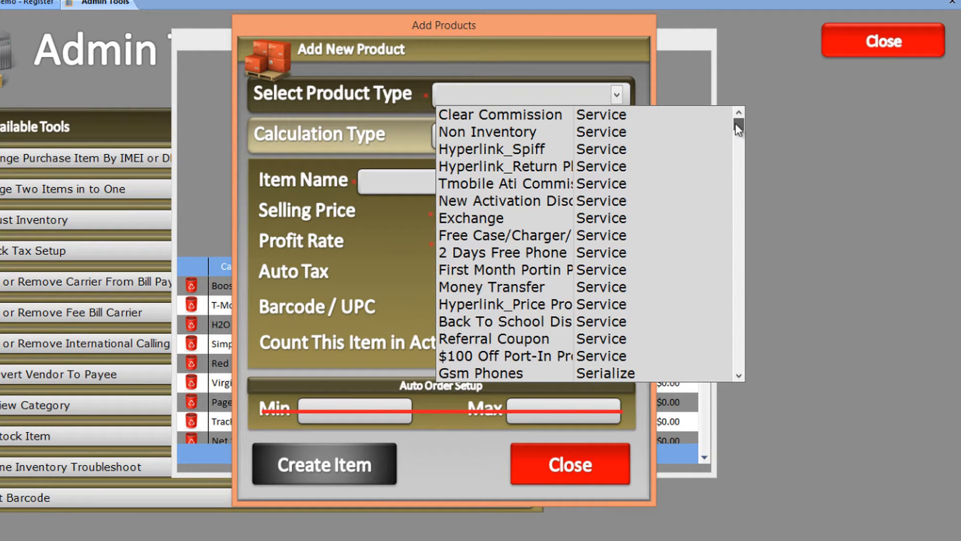
pyautogui.scroll(-3)
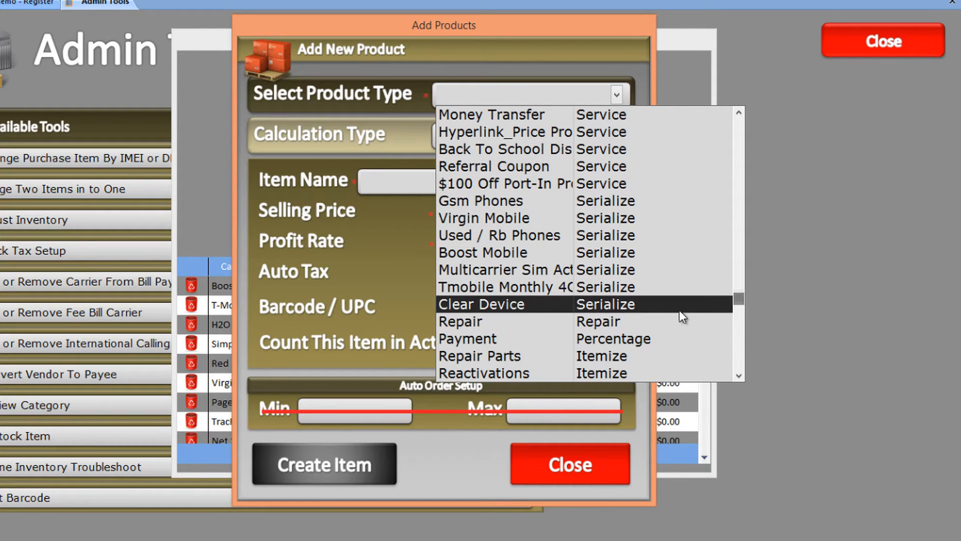
pyautogui.click(467, 339)
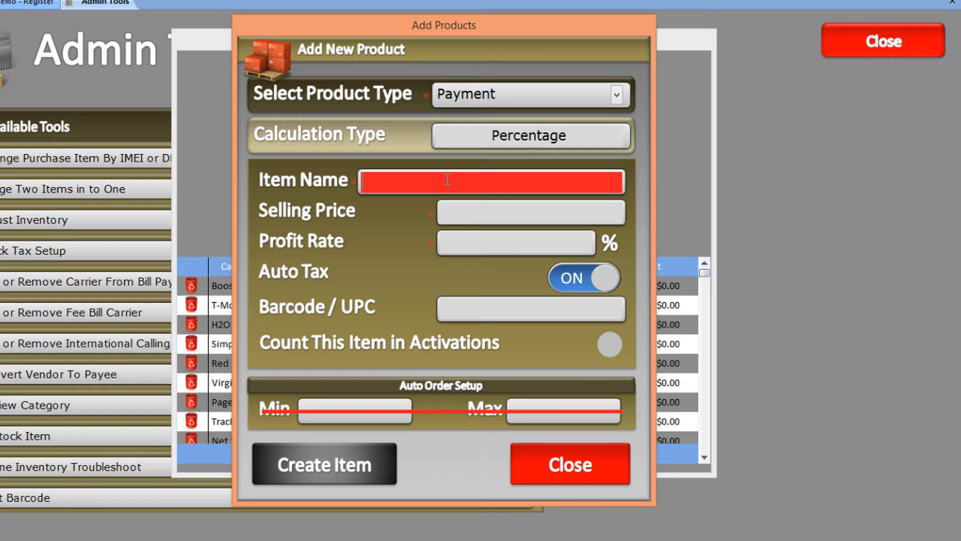
# Step: Name the item 'Boost Mobile W/ Fee' with price and profit rate 0, Auto Tax off
pyautogui.rightClick(448, 182)
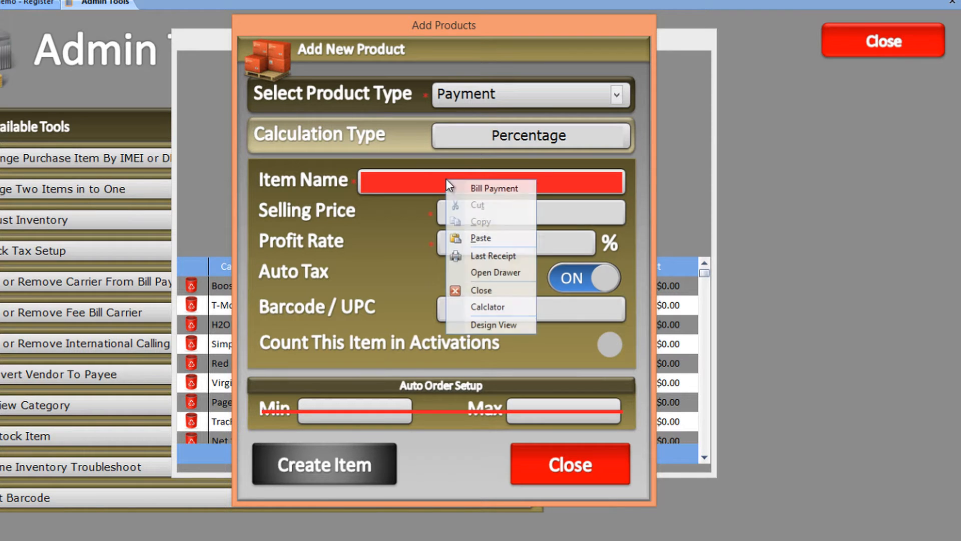
pyautogui.click(480, 237)
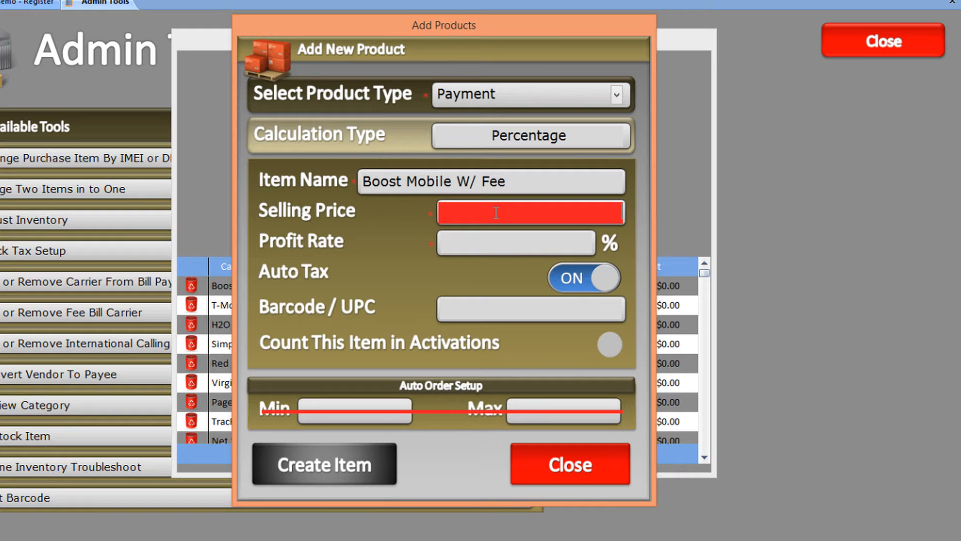
pyautogui.write('0')
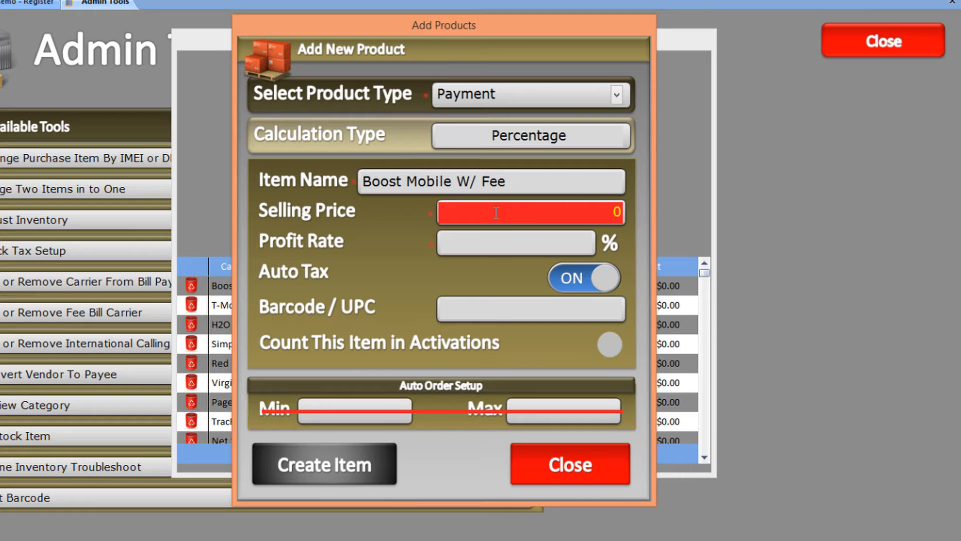
pyautogui.click(515, 242)
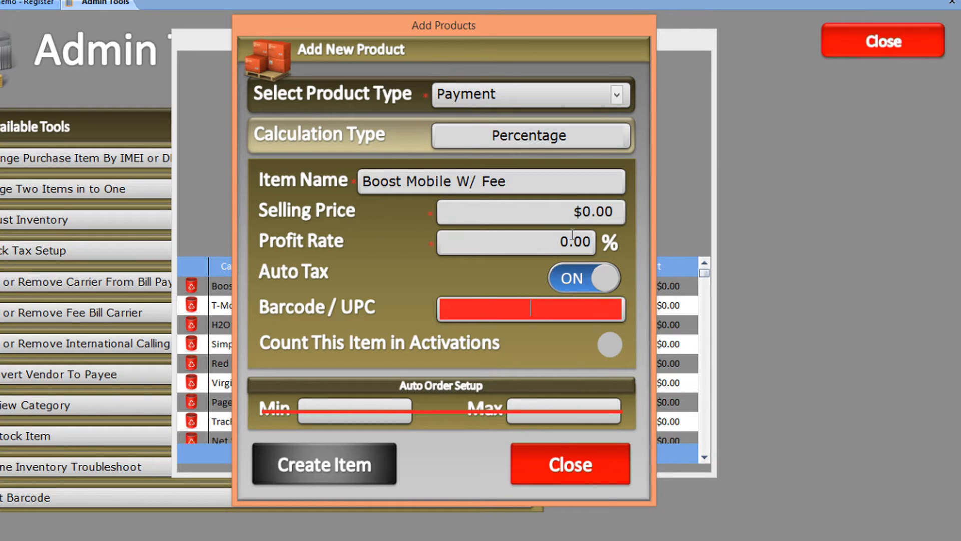
pyautogui.click(582, 278)
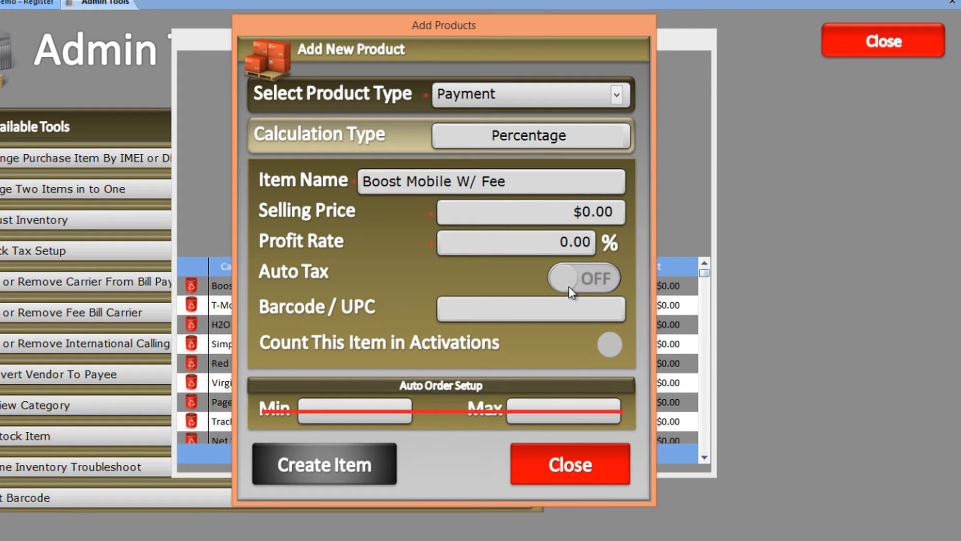
pyautogui.click(324, 464)
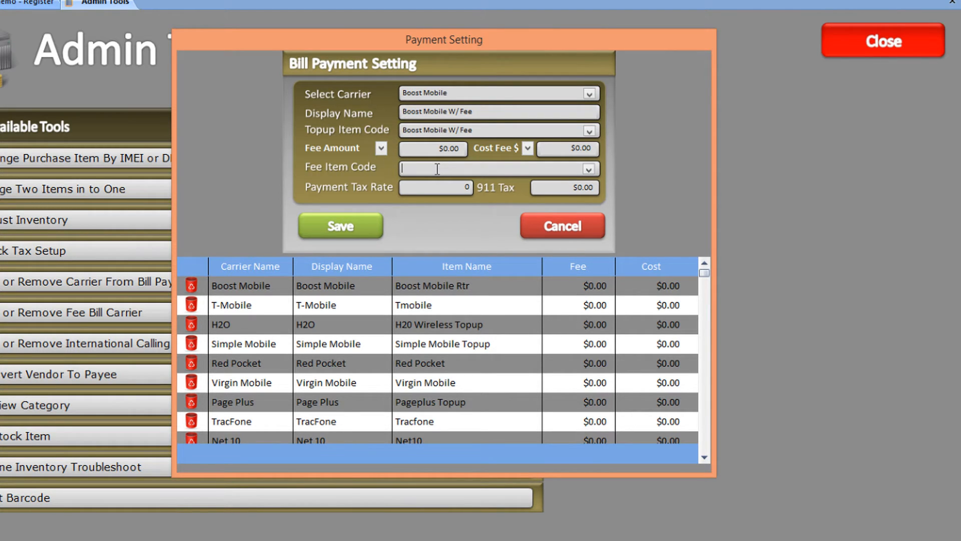
# Step: Enter 'Boost Mobile Fee' as the Fee Item Code
pyautogui.write('Boost')
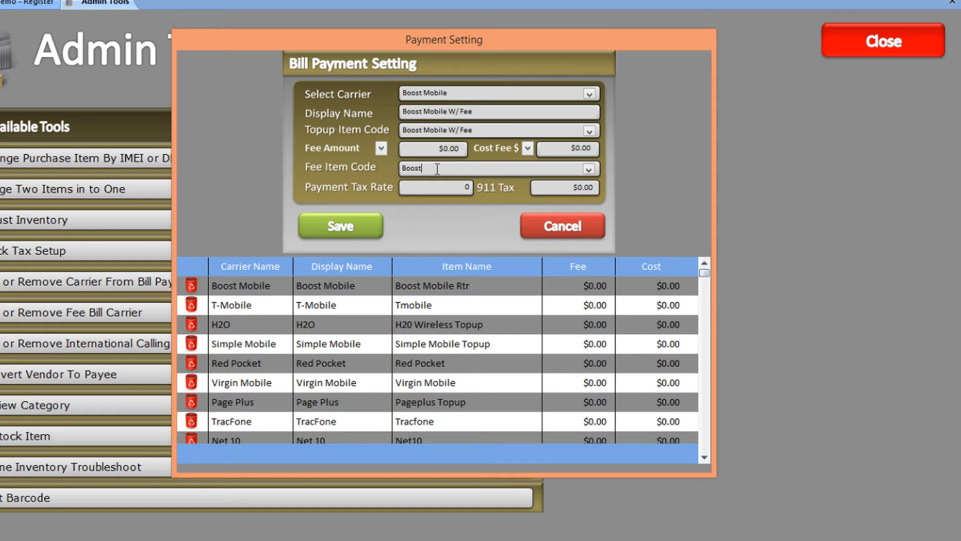
pyautogui.write('Mobile')
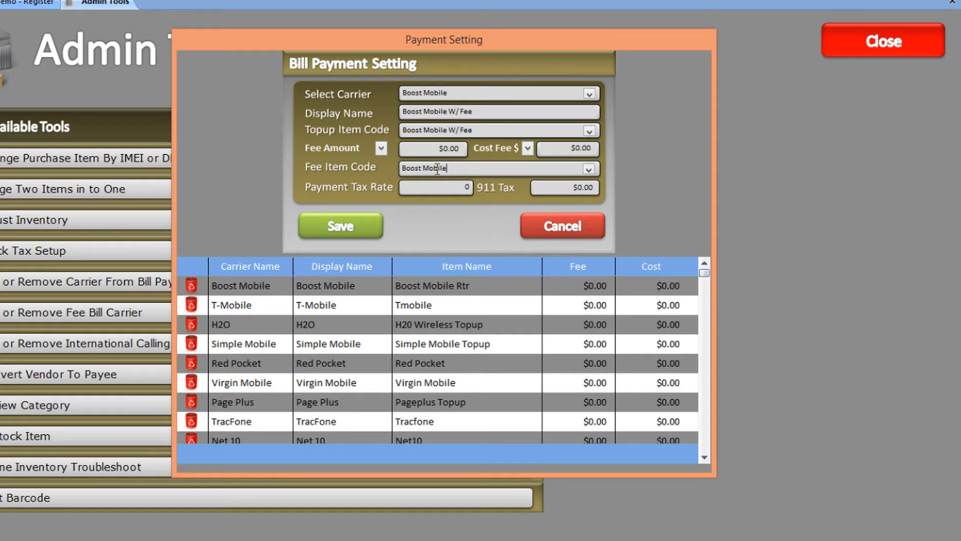
pyautogui.write('Fee')
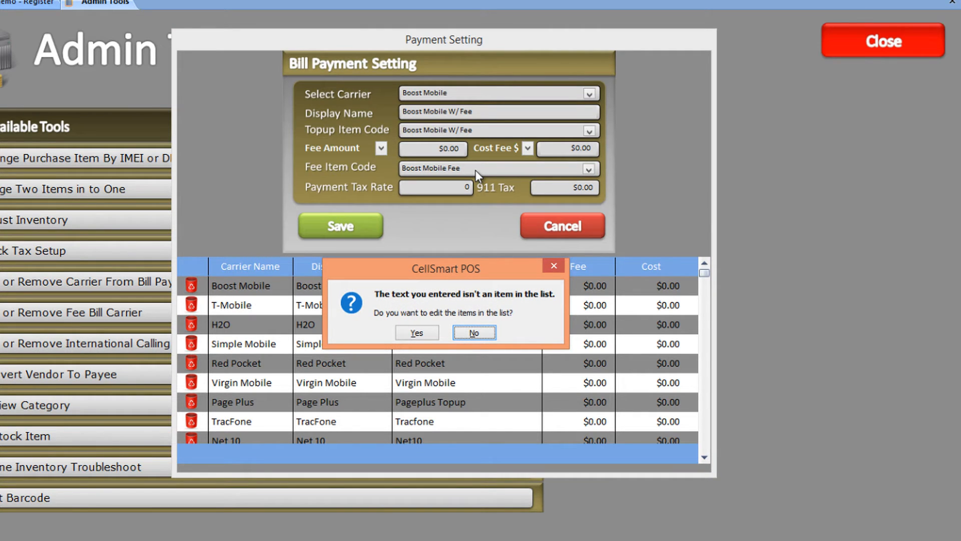
pyautogui.moveTo(425, 291)
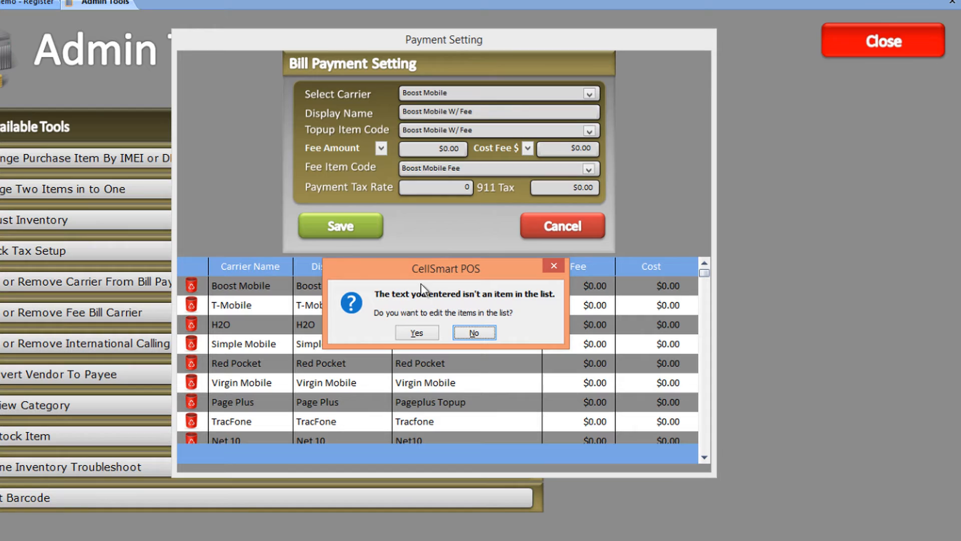
# Step: Create the Non Inventory product 'Boost Mobile Fee' with a 0 selling price
pyautogui.click(416, 332)
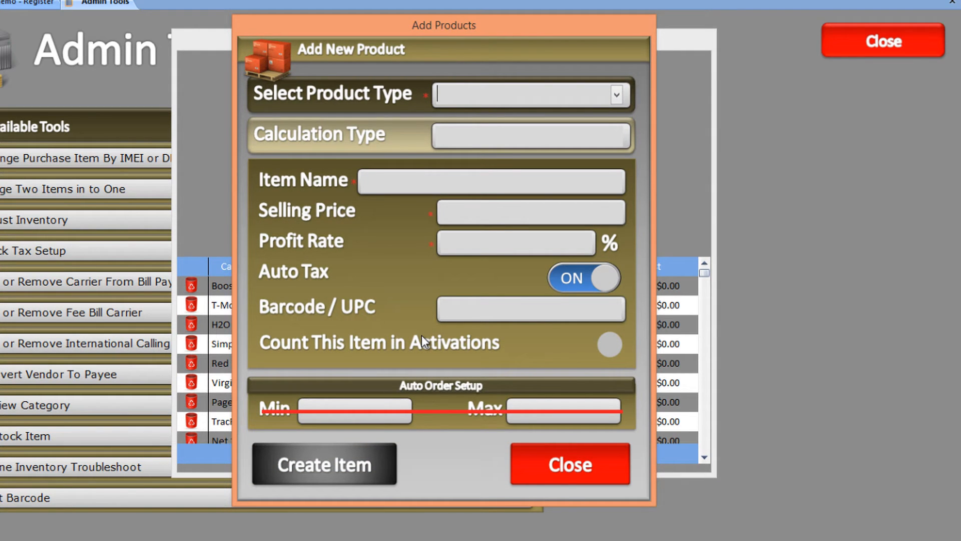
pyautogui.moveTo(619, 102)
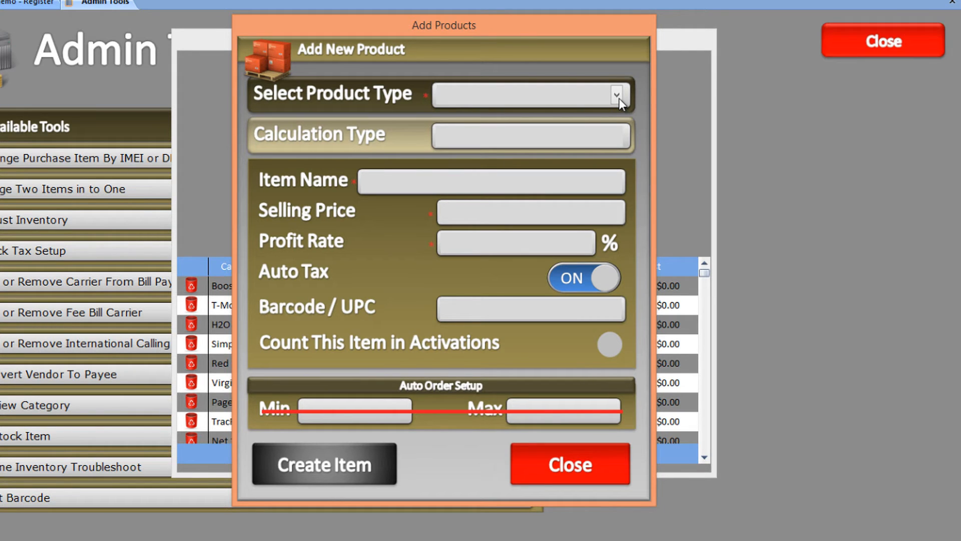
pyautogui.click(617, 95)
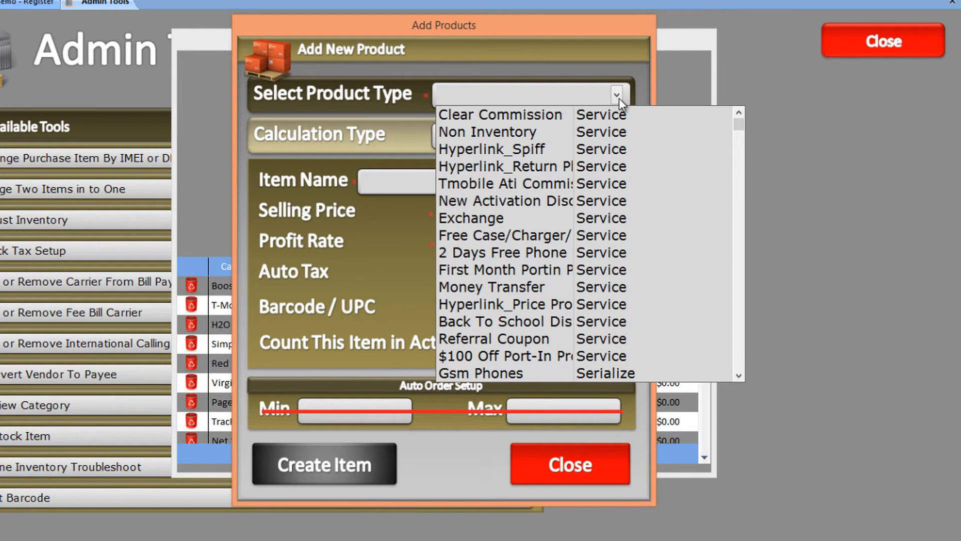
pyautogui.click(487, 131)
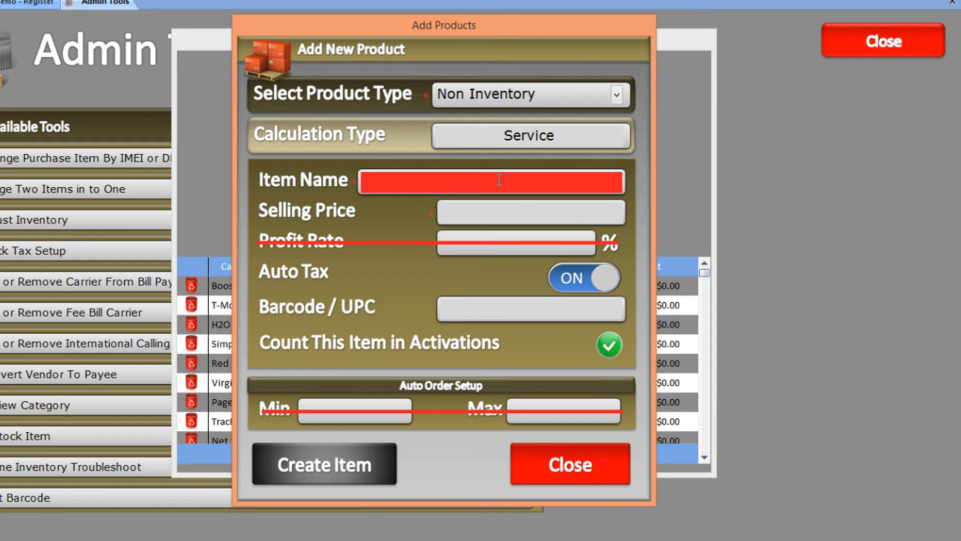
pyautogui.write('Boo')
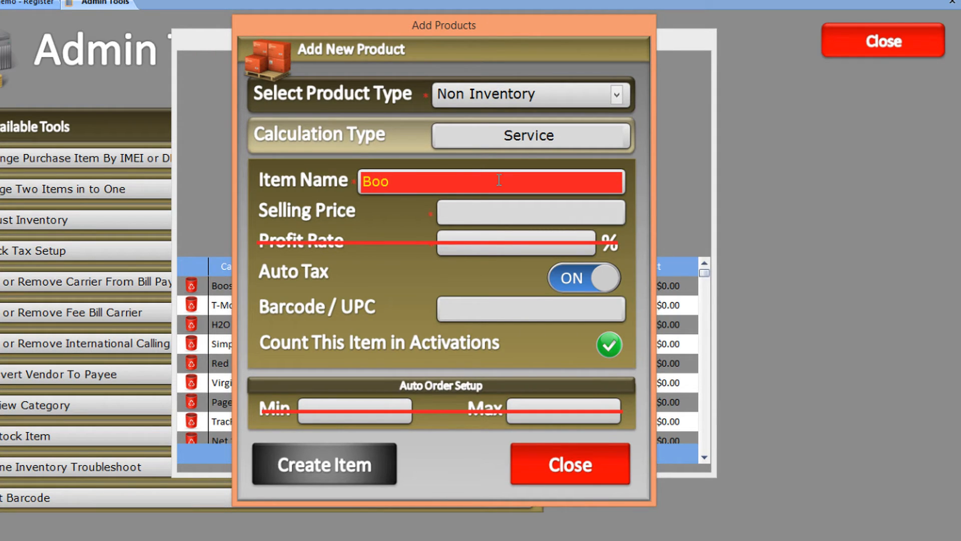
pyautogui.write('st Mobi')
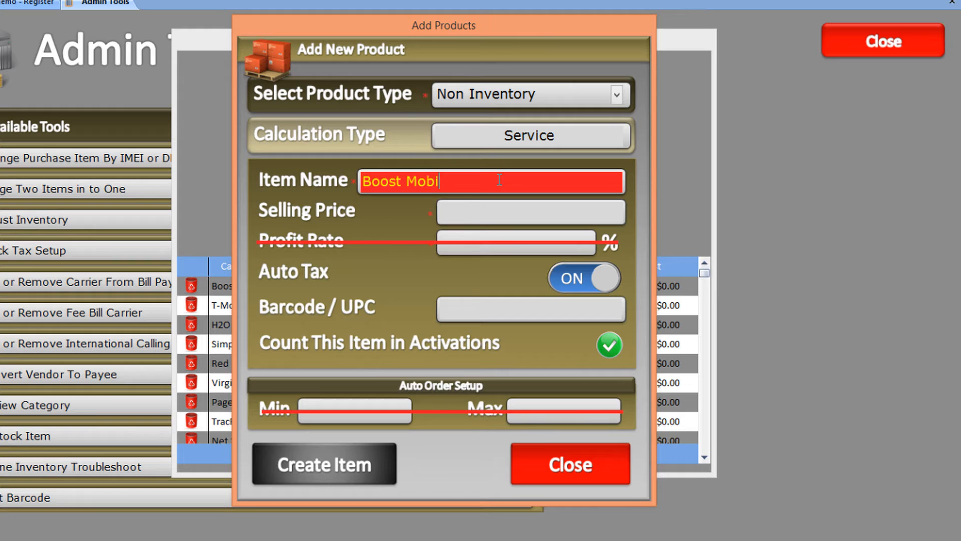
pyautogui.write('le Fee')
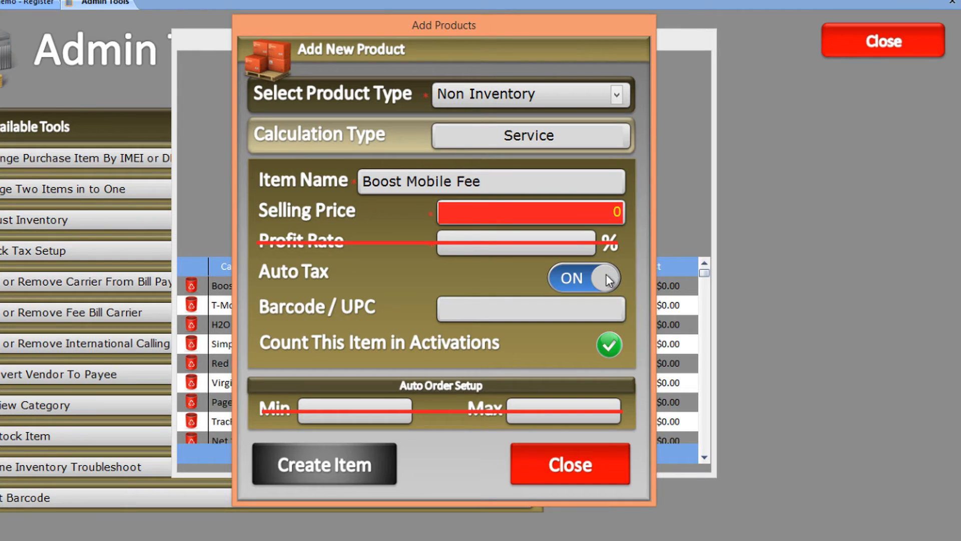
pyautogui.click(583, 278)
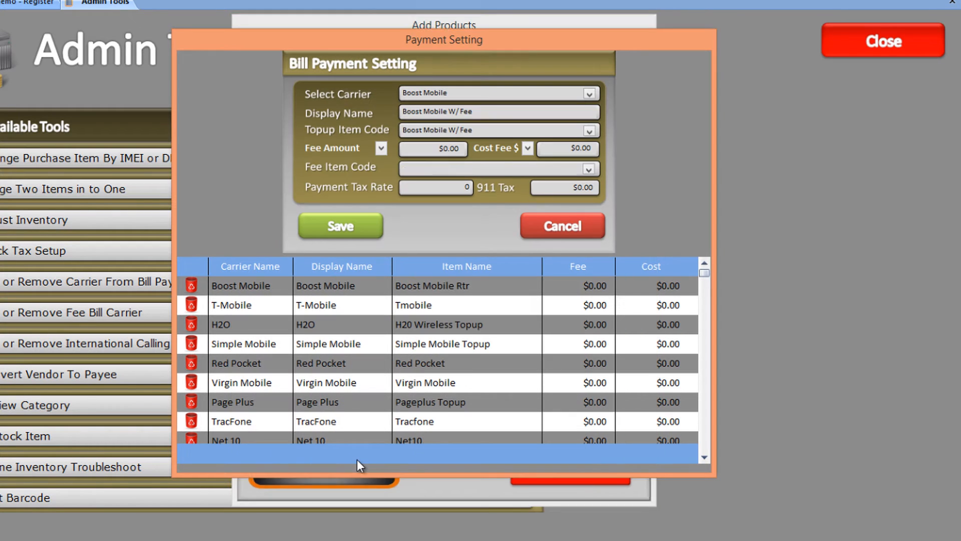
# Step: Link Boost Mobile Fee as fee item with fee 3.00, cost fee 2.00, 911 tax 0
pyautogui.click(584, 168)
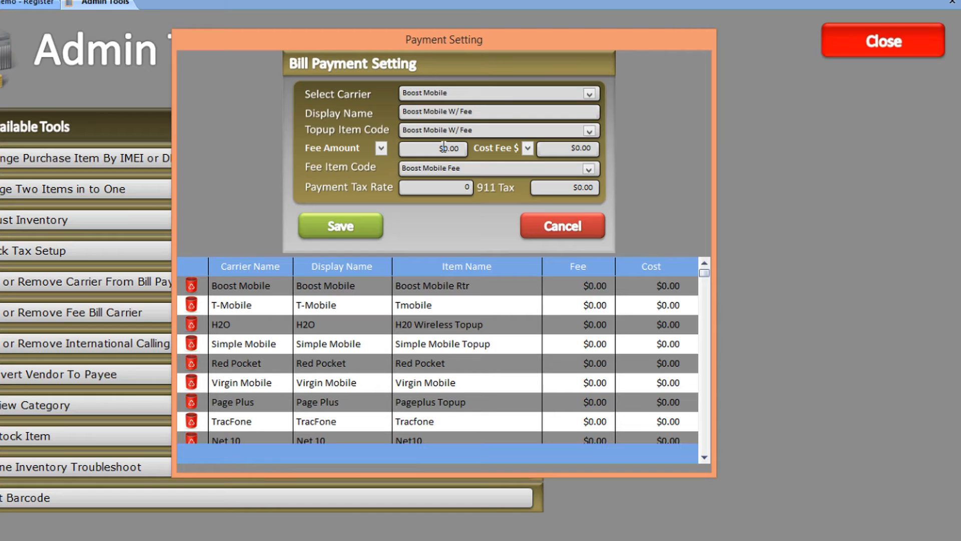
pyautogui.moveTo(444, 167)
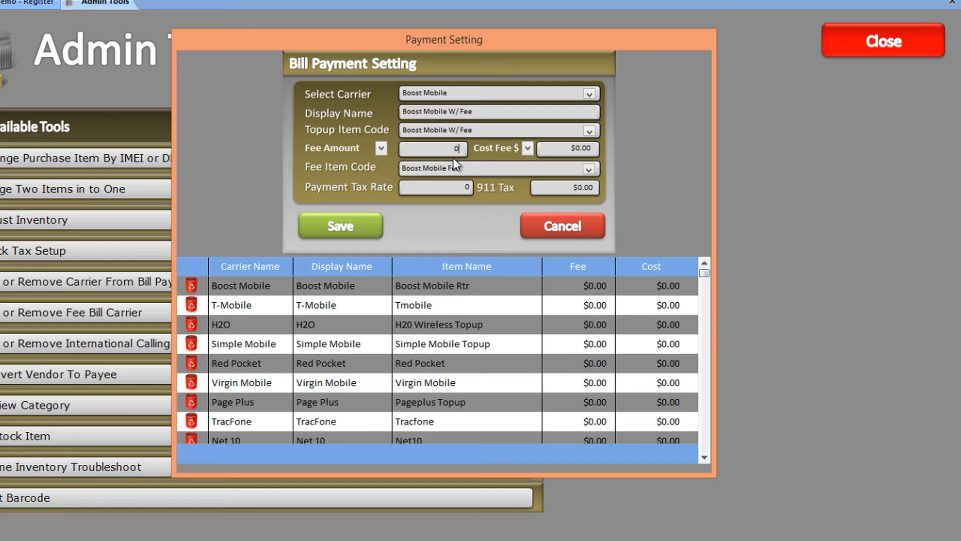
pyautogui.write('3.00')
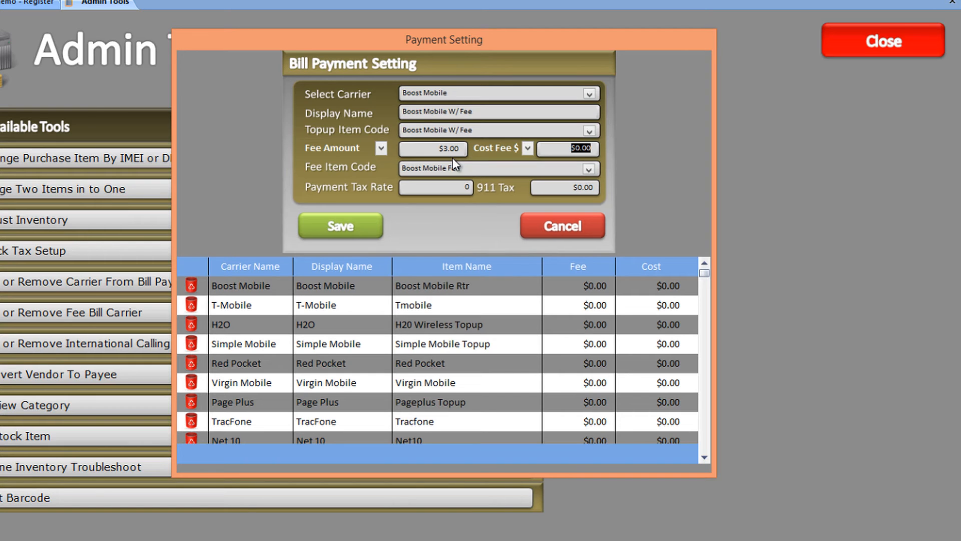
pyautogui.tripleClick(567, 148)
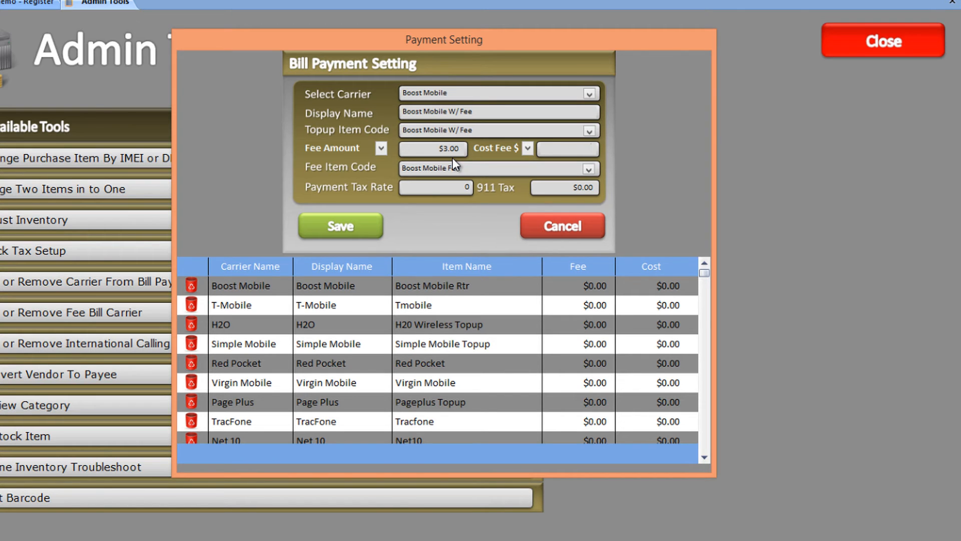
pyautogui.write('2.00')
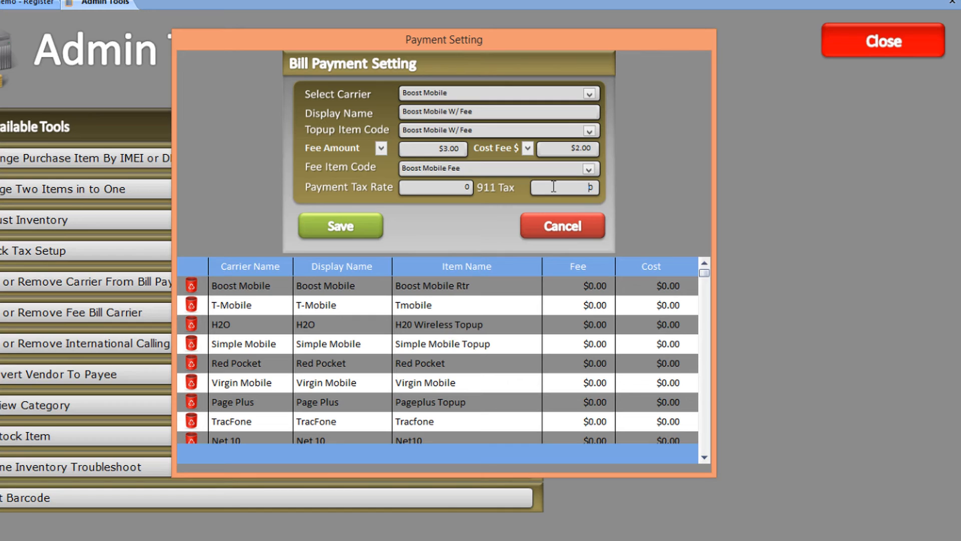
pyautogui.write('0')
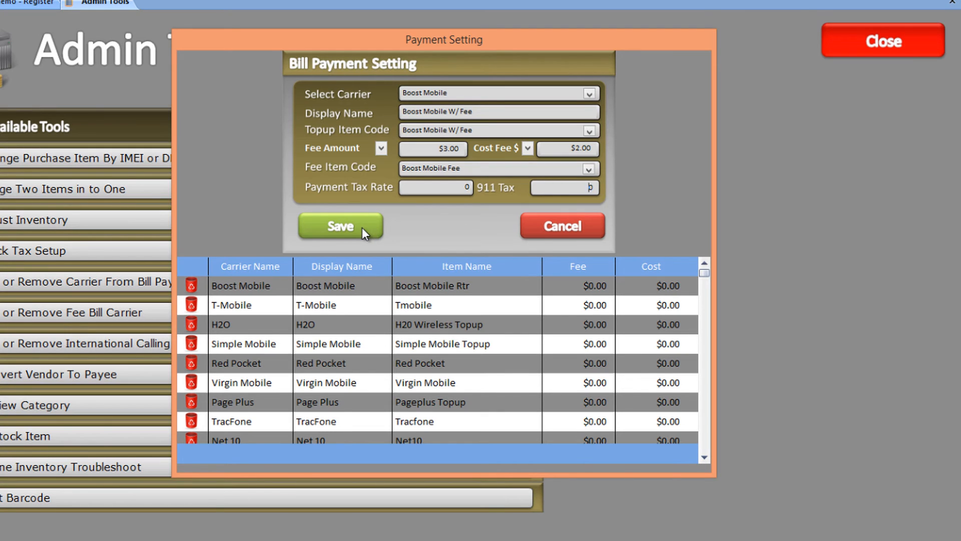
# Step: Save the Boost Mobile W/ Fee carrier, acknowledge the confirmation, and return to the register
pyautogui.click(340, 226)
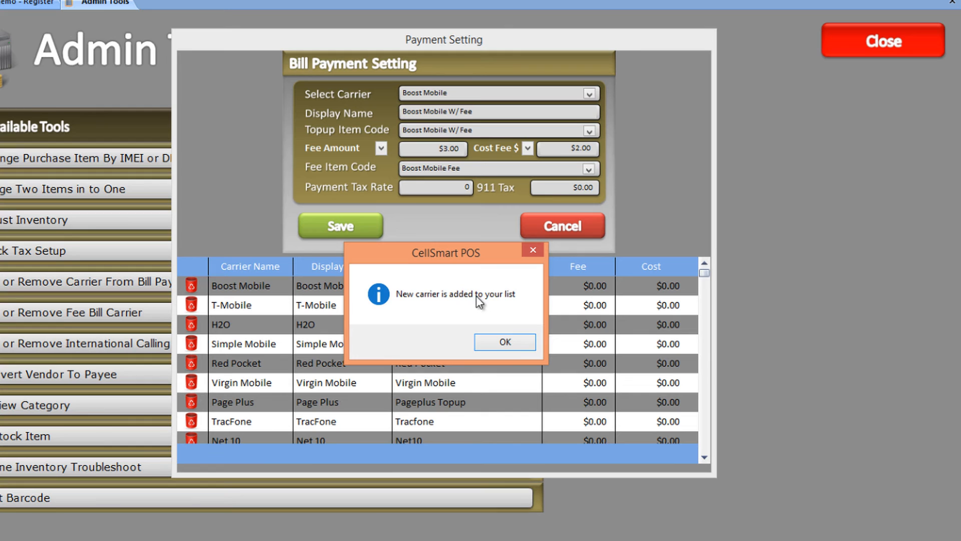
pyautogui.click(504, 341)
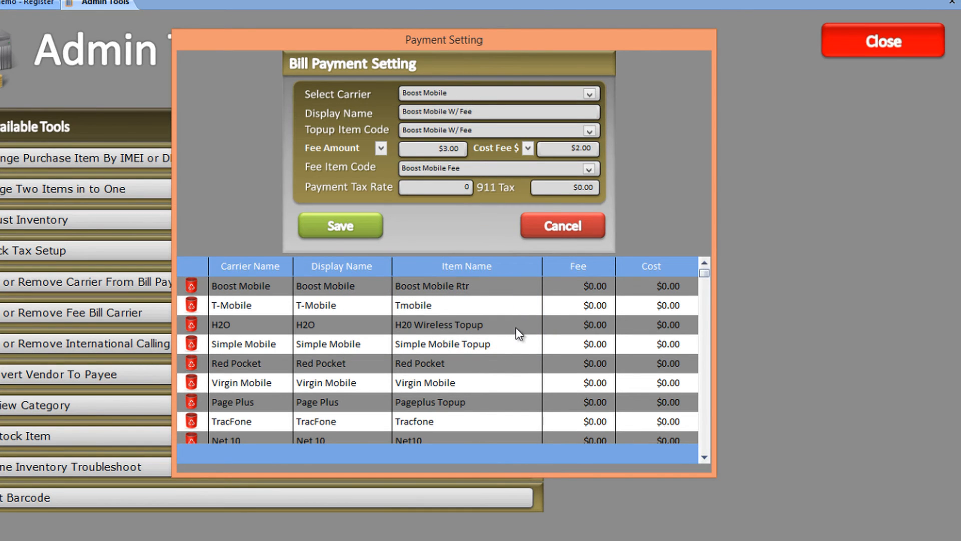
pyautogui.click(560, 226)
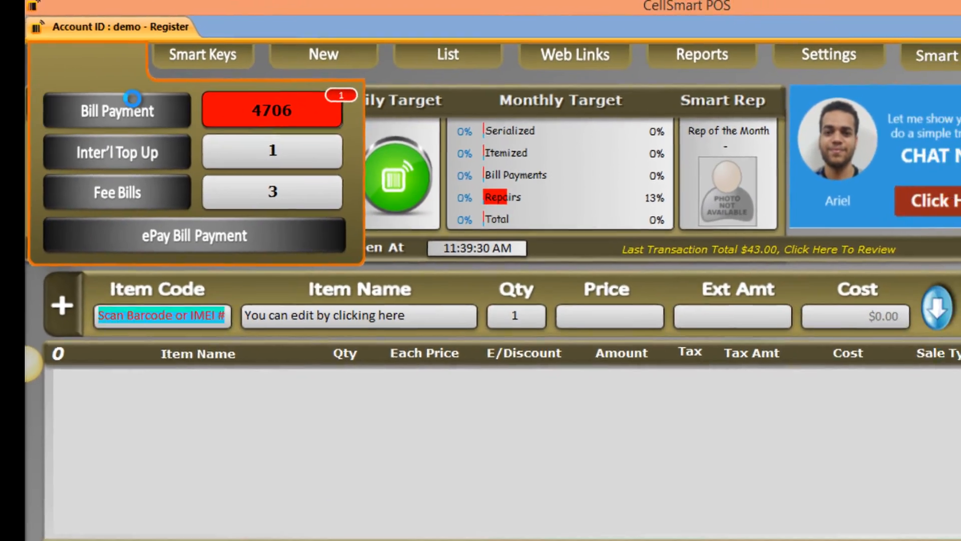
pyautogui.click(117, 111)
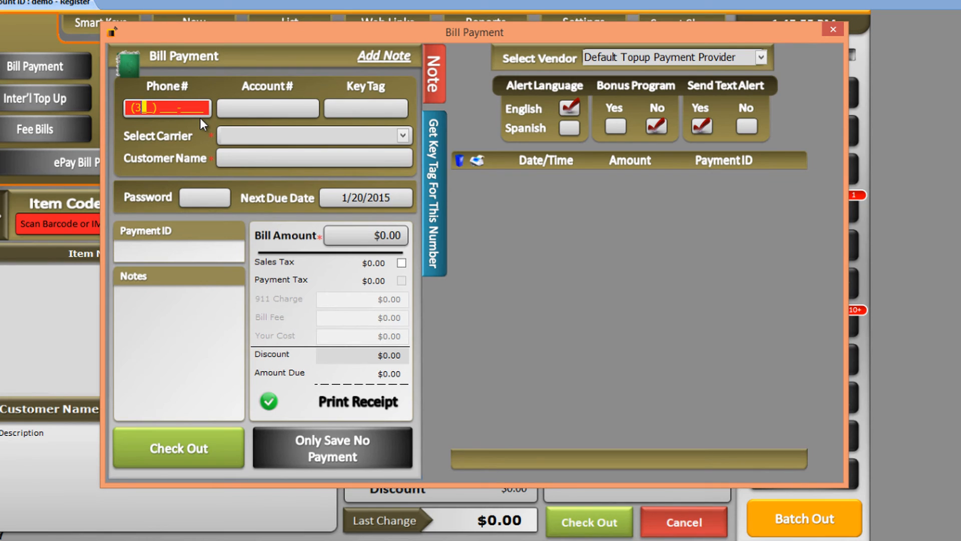
pyautogui.write('(347) 656-8789')
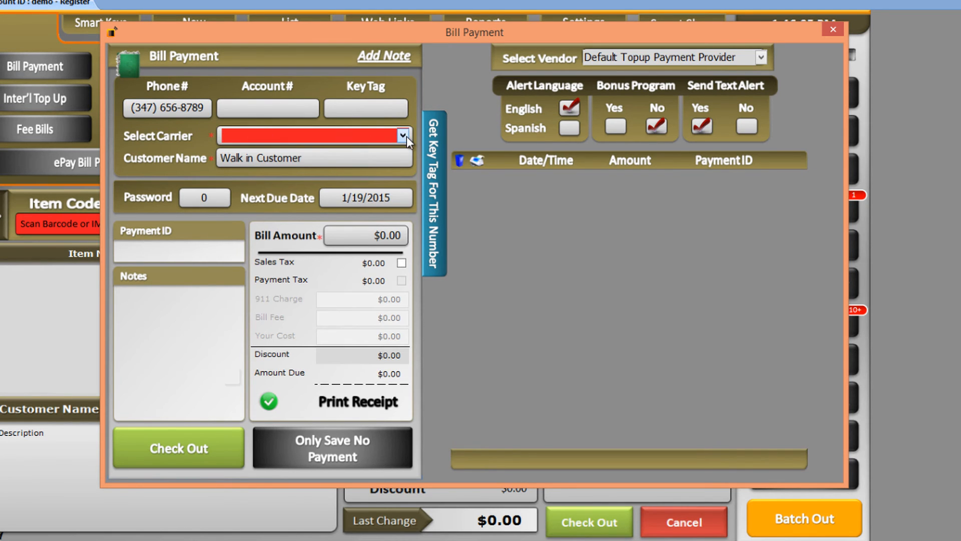
pyautogui.click(403, 136)
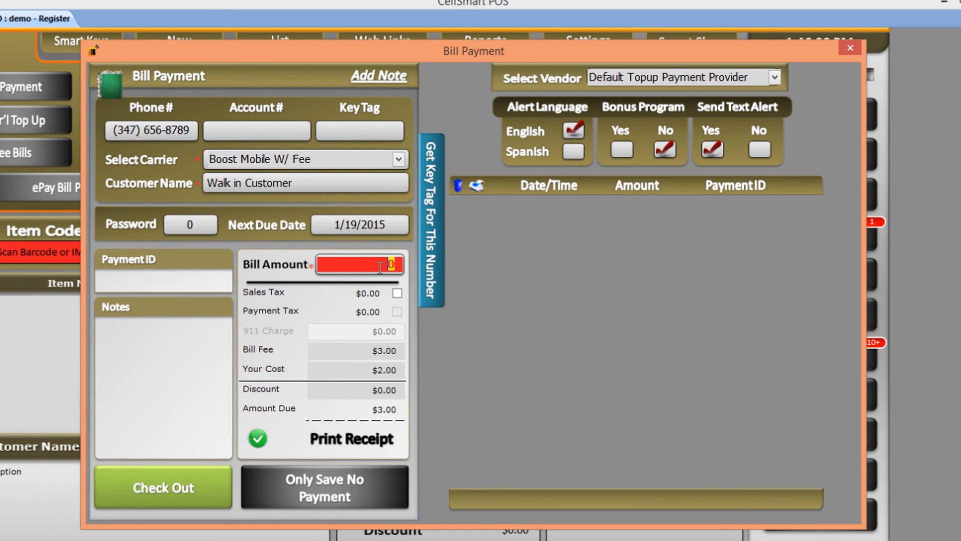
pyautogui.write('40.00')
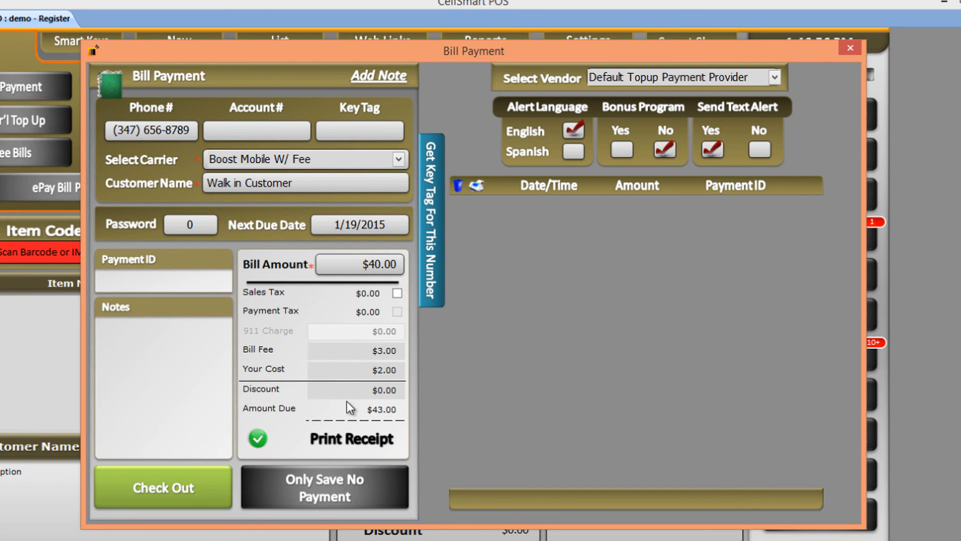
pyautogui.moveTo(238, 437)
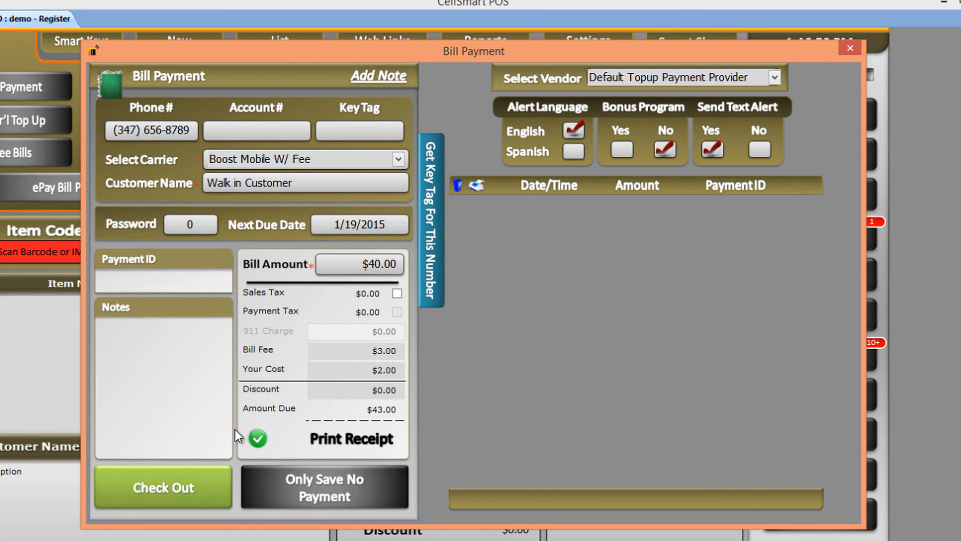
# Step: Check out the $43.00 Boost Mobile W/ Fee bill payment, accepting $43.00 cash
pyautogui.click(162, 487)
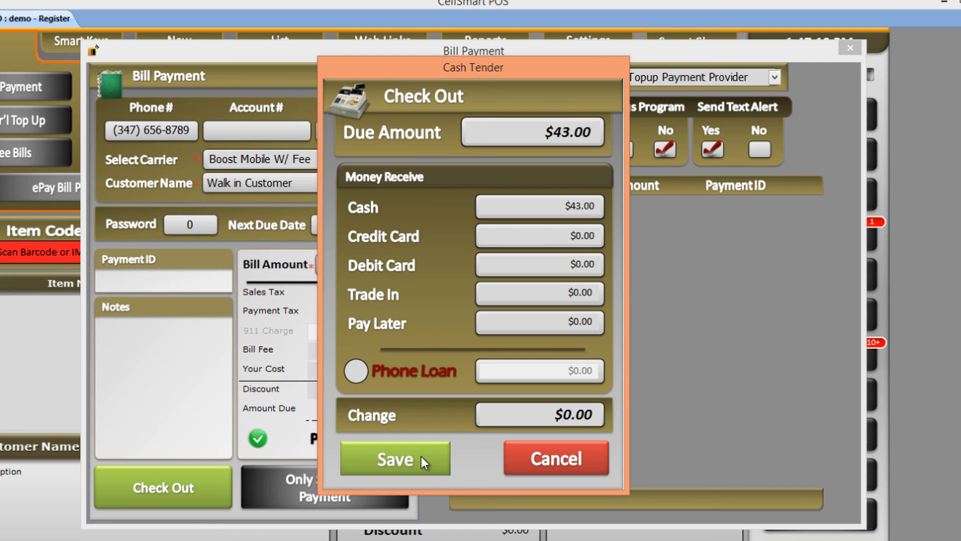
pyautogui.click(394, 459)
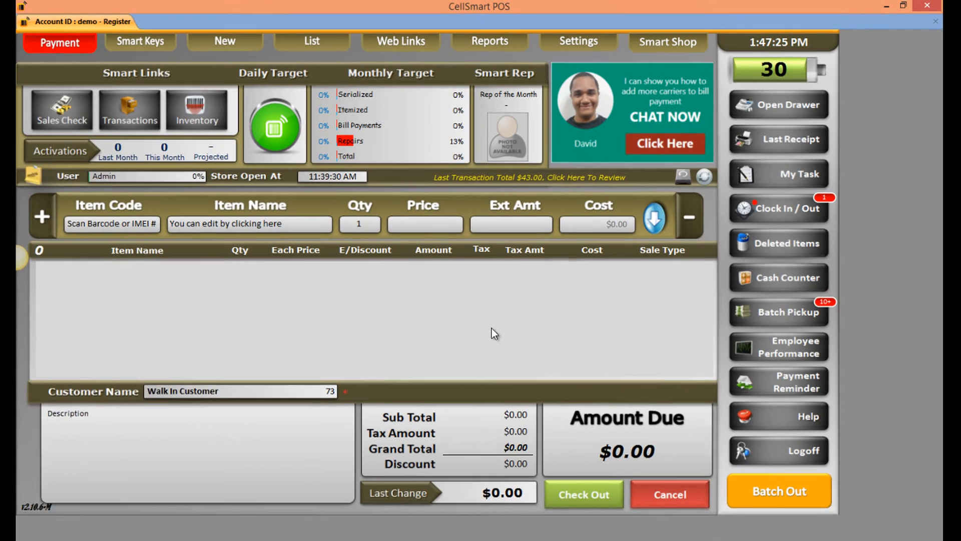